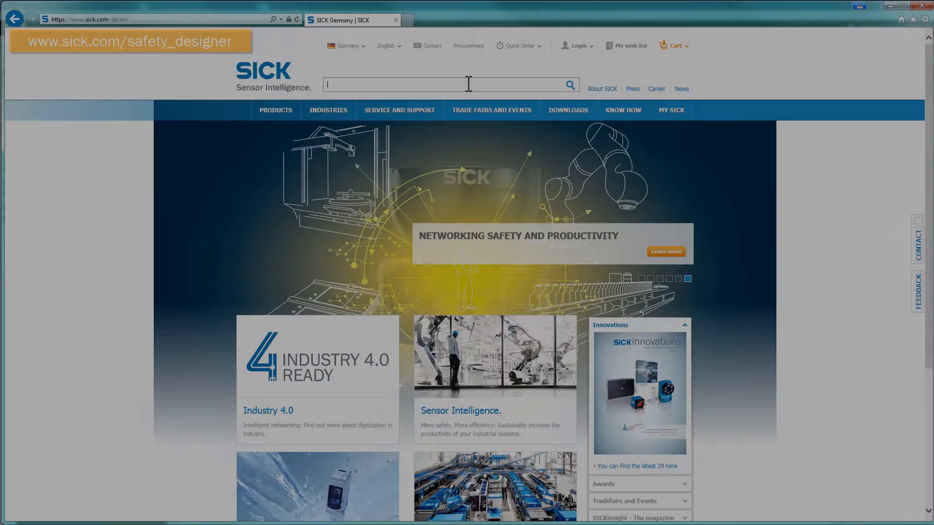
# Find Safety Designer on sick.com, start its download and review the software supply terms.
pyautogui.write('safety designer')
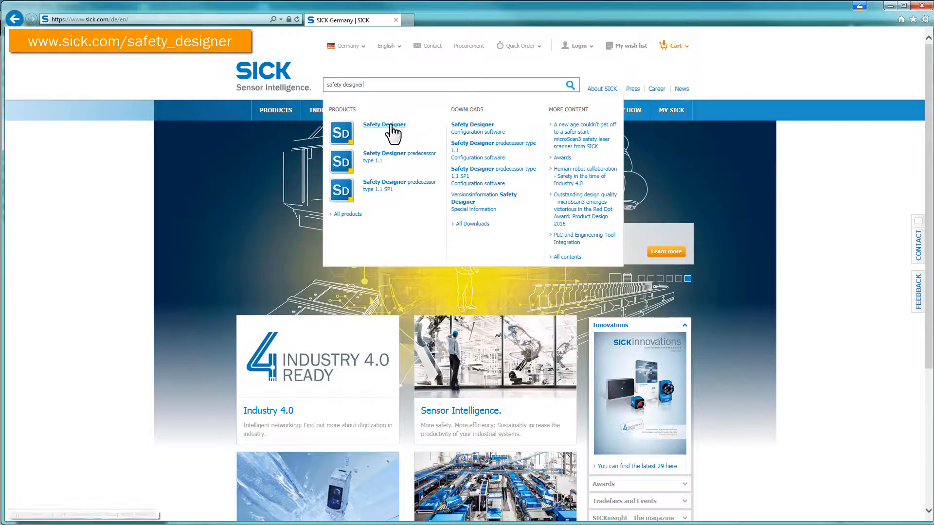
pyautogui.click(383, 125)
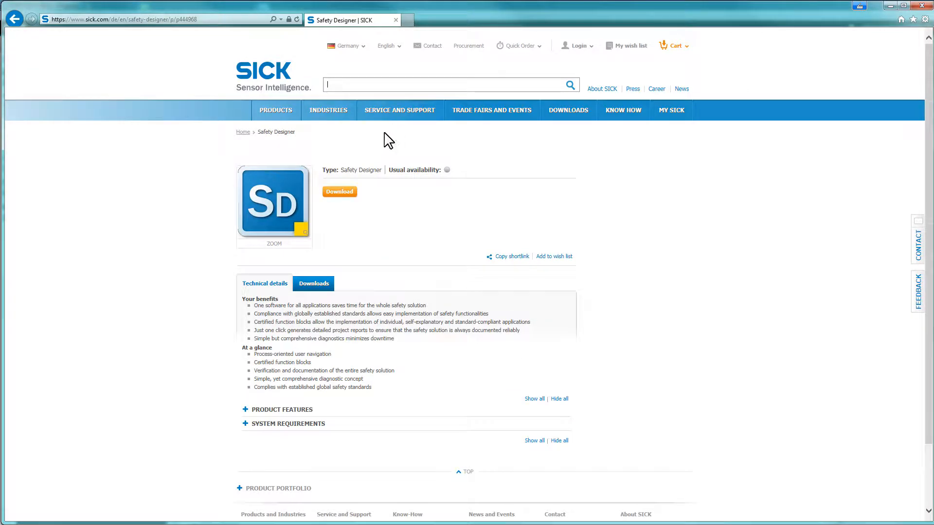
pyautogui.click(339, 192)
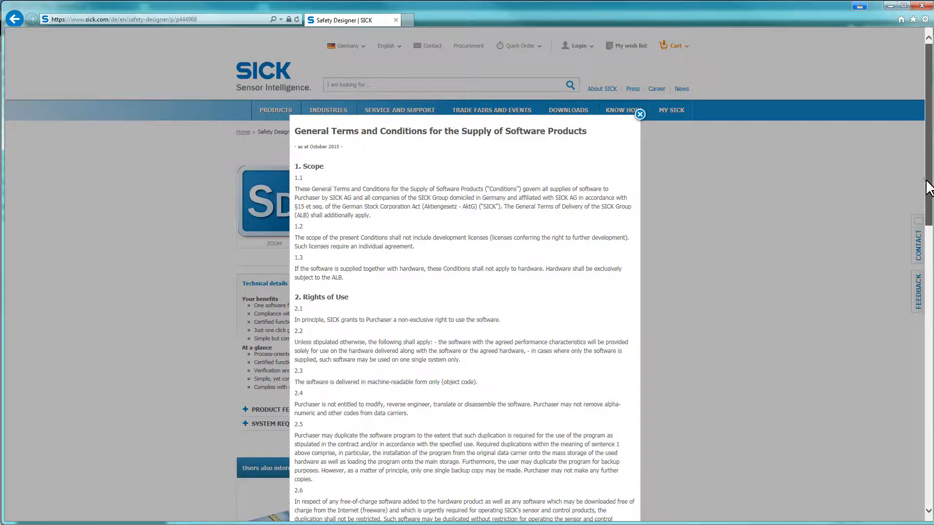
pyautogui.scroll(-3)
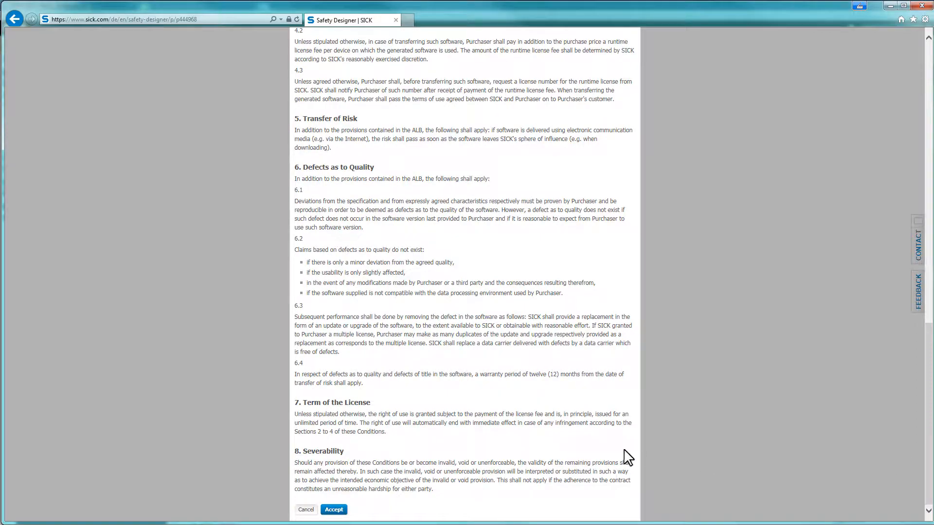
pyautogui.click(334, 510)
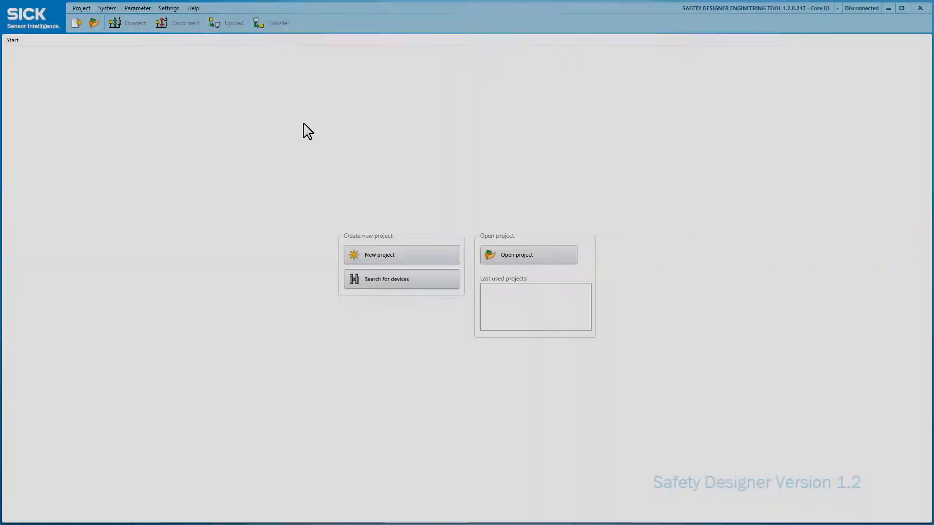
pyautogui.click(169, 8)
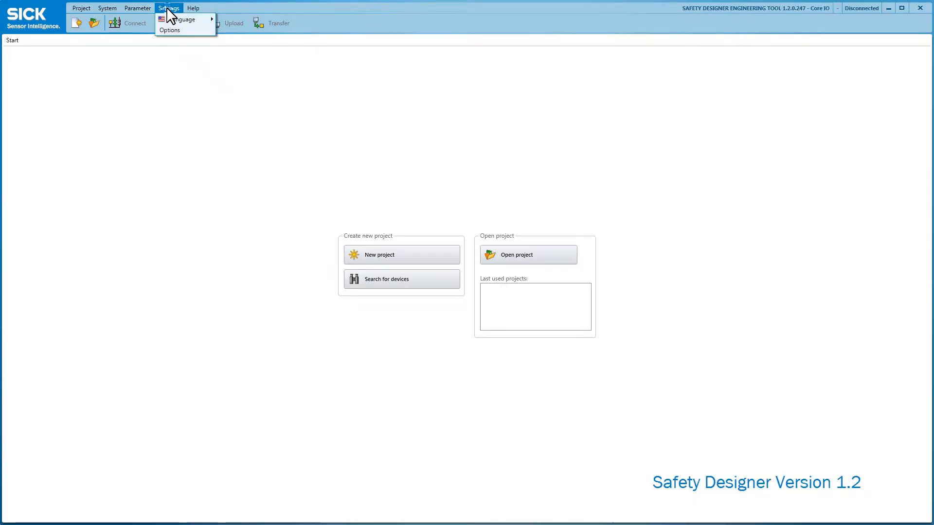
pyautogui.moveTo(183, 20)
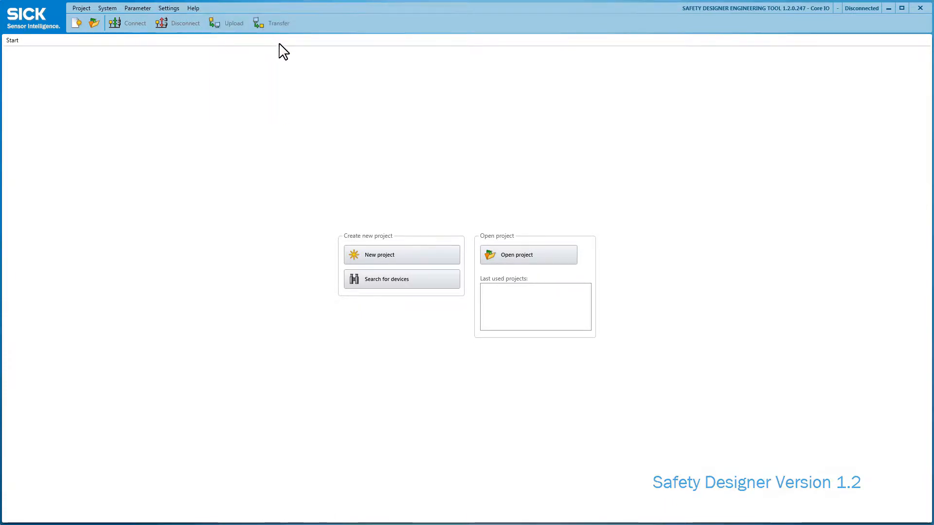
pyautogui.moveTo(454, 267)
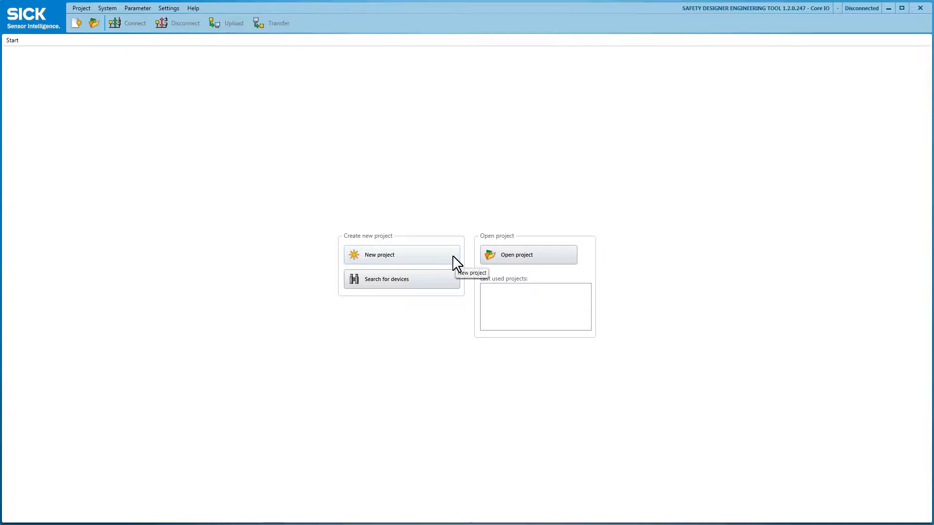
pyautogui.moveTo(564, 268)
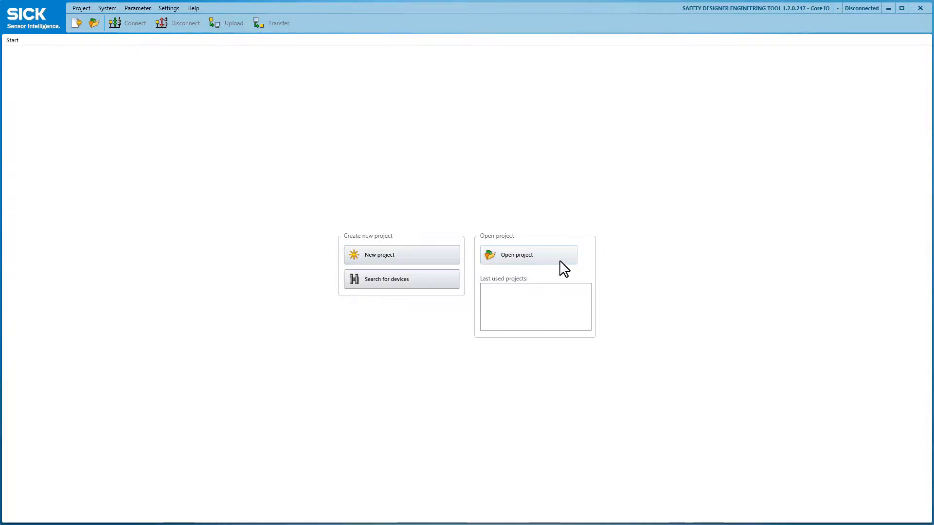
pyautogui.moveTo(465, 284)
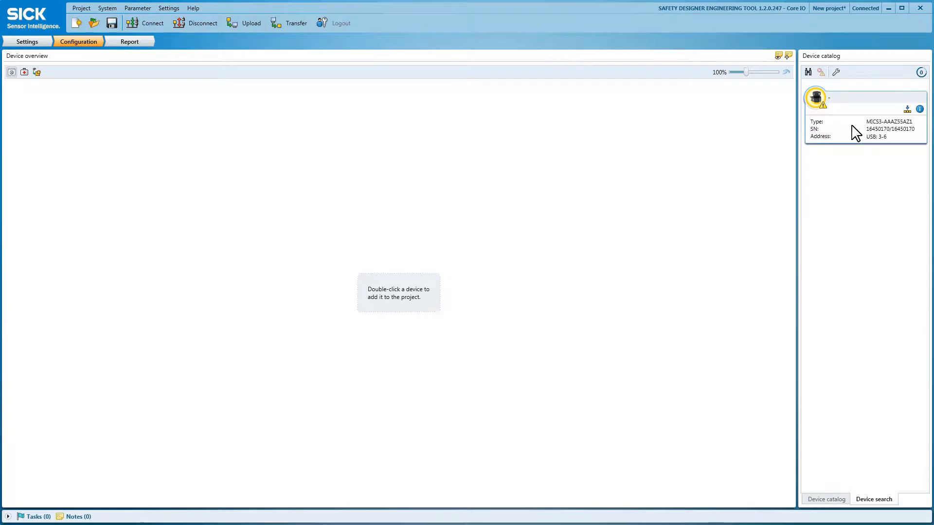
# Add the found MICS3 scanner to the project and show its microScan3 device overview.
pyautogui.doubleClick(815, 97)
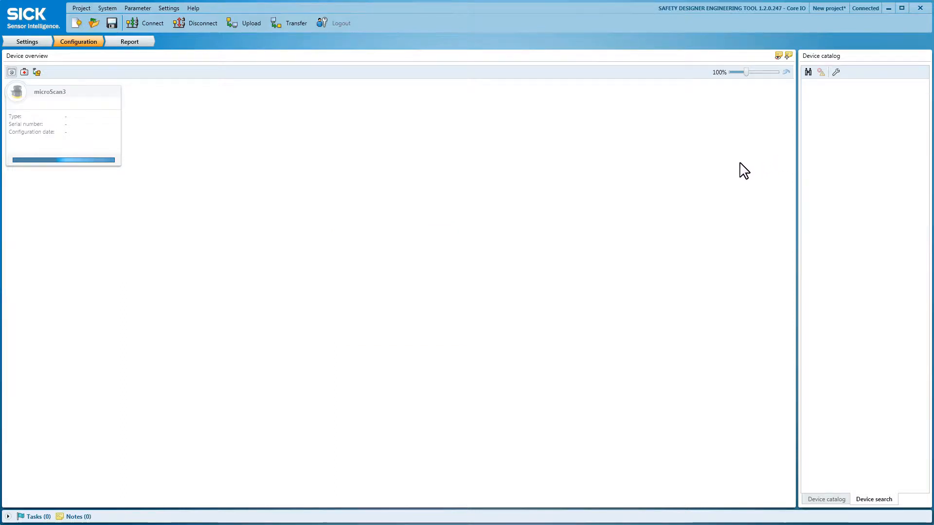
pyautogui.click(148, 24)
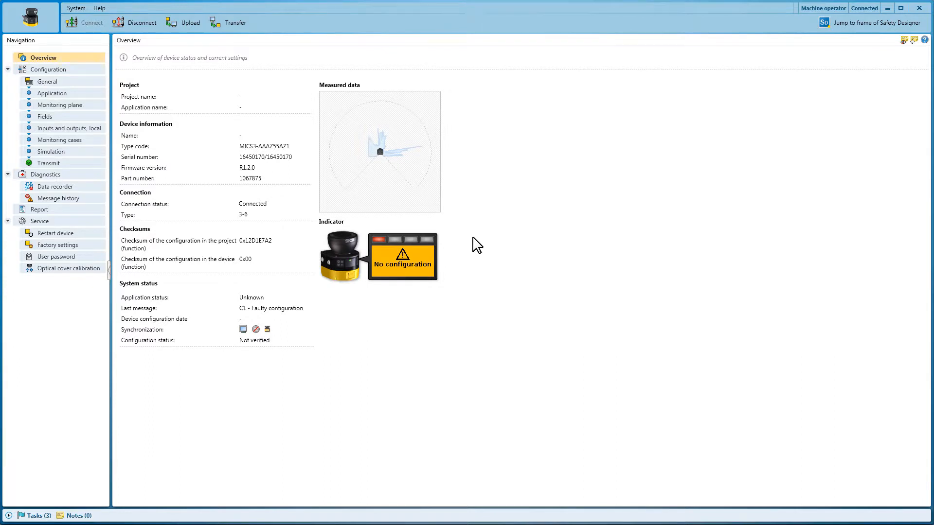
pyautogui.moveTo(186, 70)
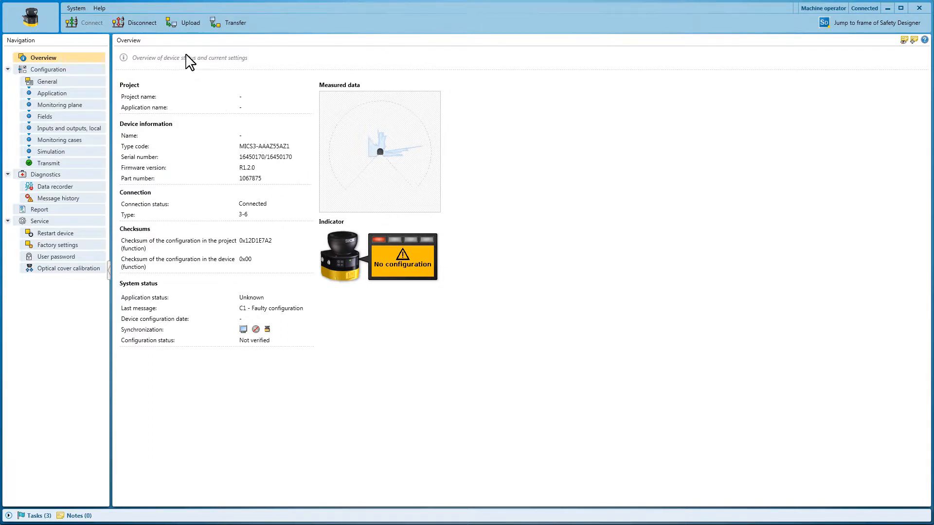
pyautogui.moveTo(189, 30)
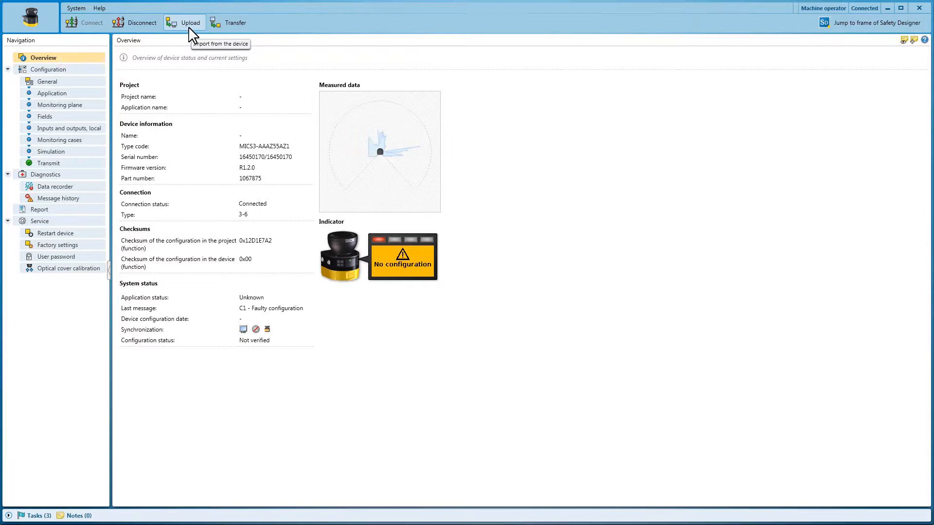
pyautogui.moveTo(105, 76)
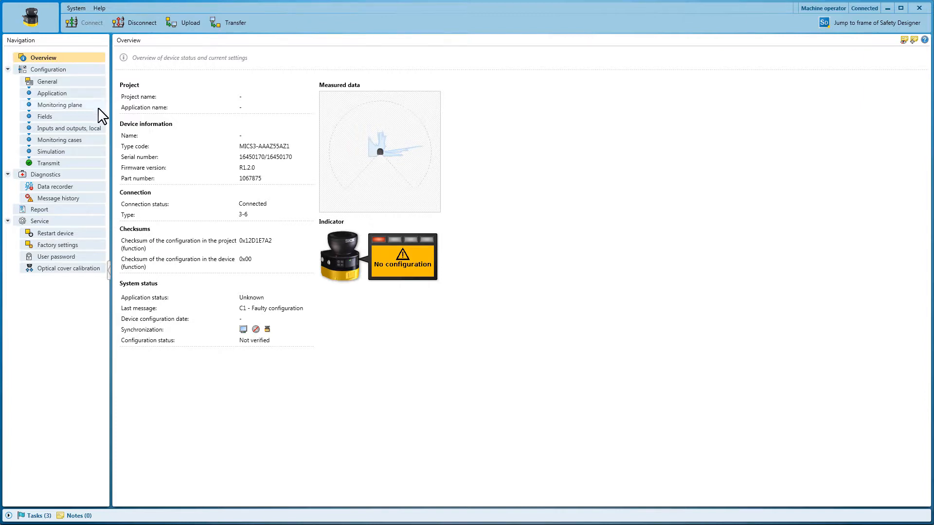
pyautogui.moveTo(102, 171)
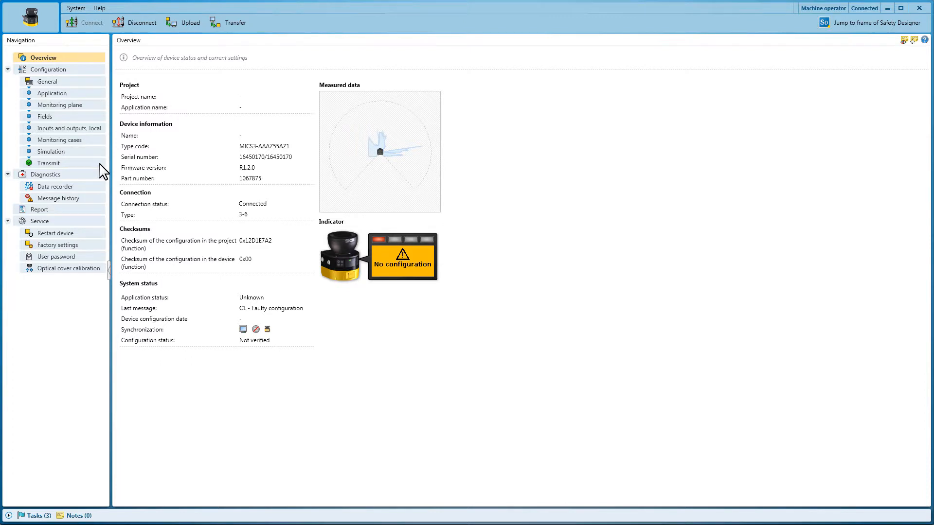
pyautogui.moveTo(48, 446)
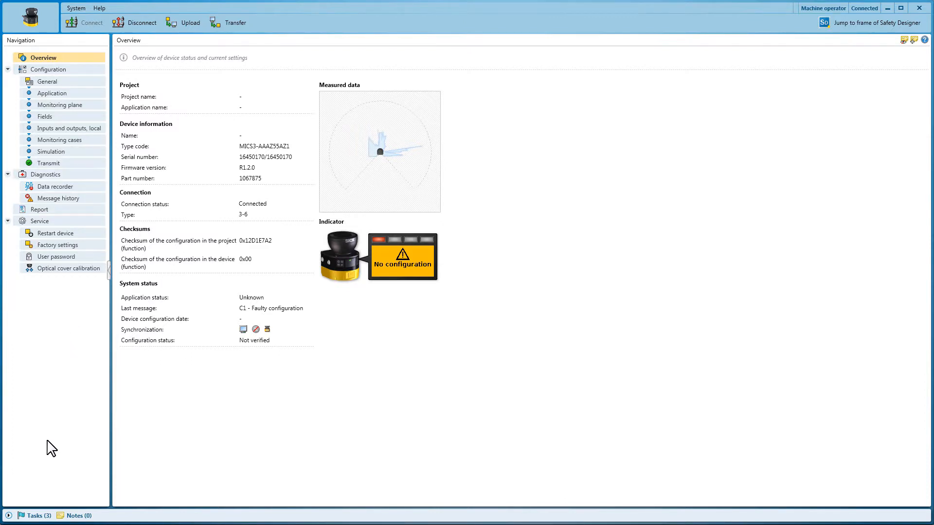
pyautogui.moveTo(87, 516)
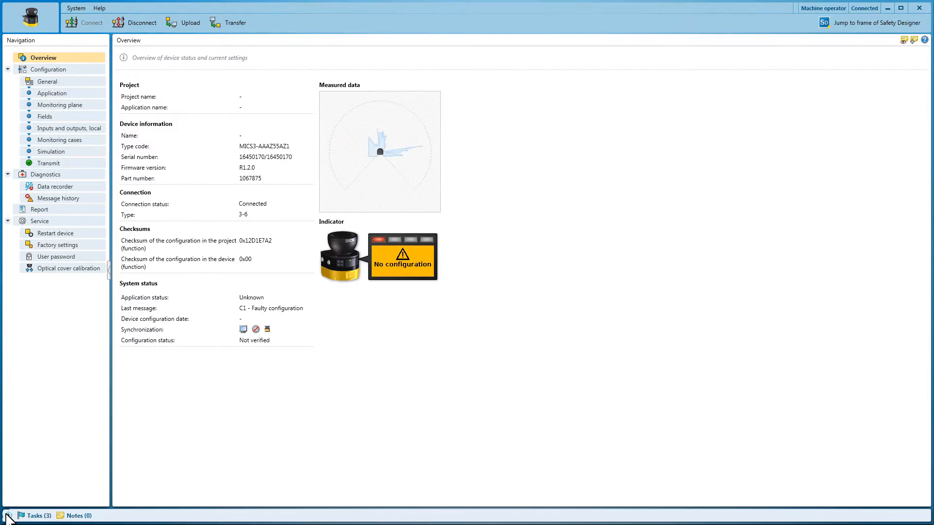
# Expand the Tasks (3) panel listing the OSSD and configuration warnings.
pyautogui.click(35, 516)
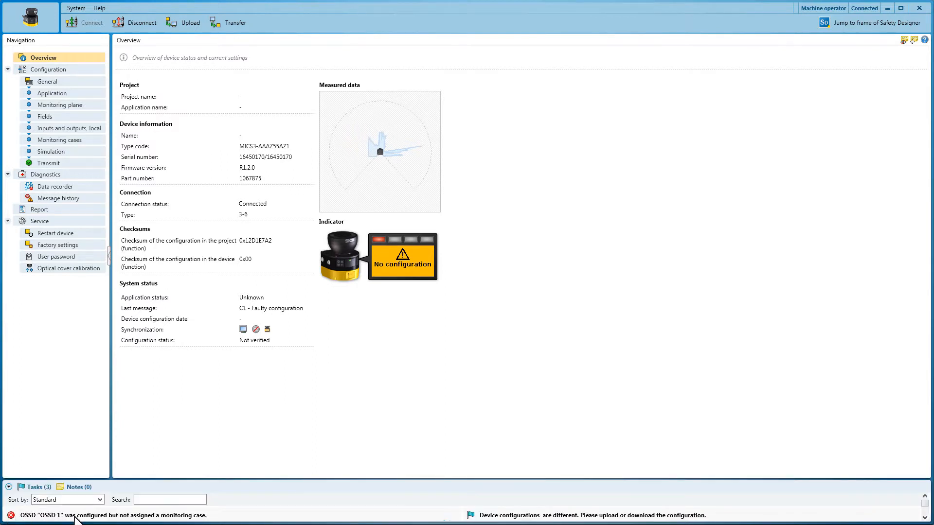
pyautogui.moveTo(228, 523)
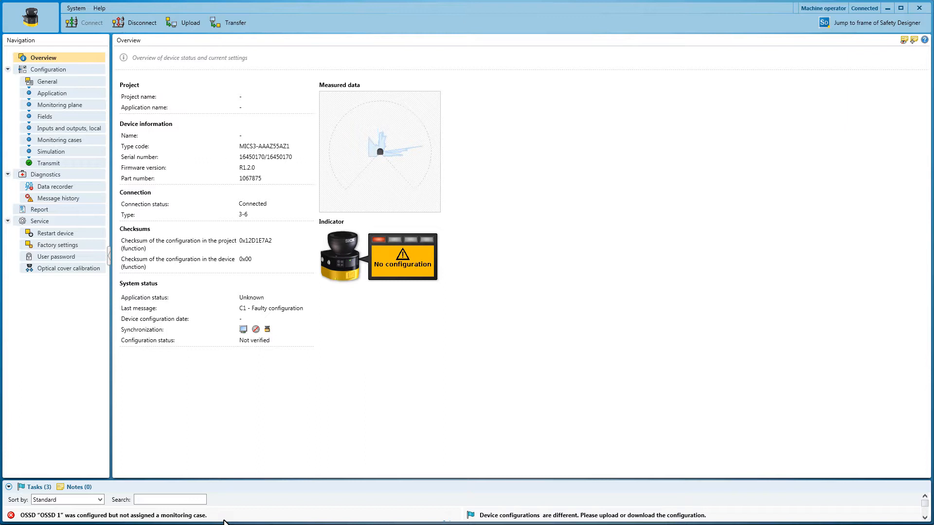
pyautogui.moveTo(515, 317)
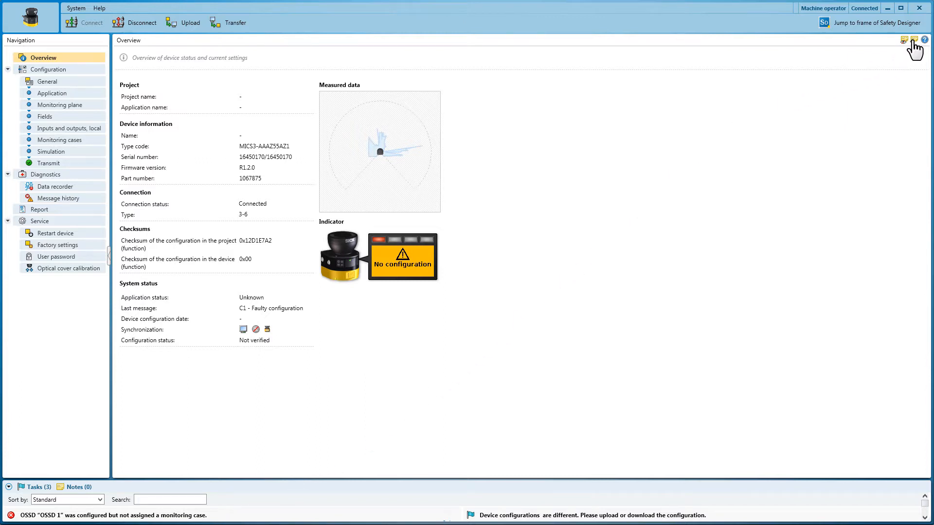
# Add a note to 'machine operator' with the message text 'Verify'.
pyautogui.click(914, 39)
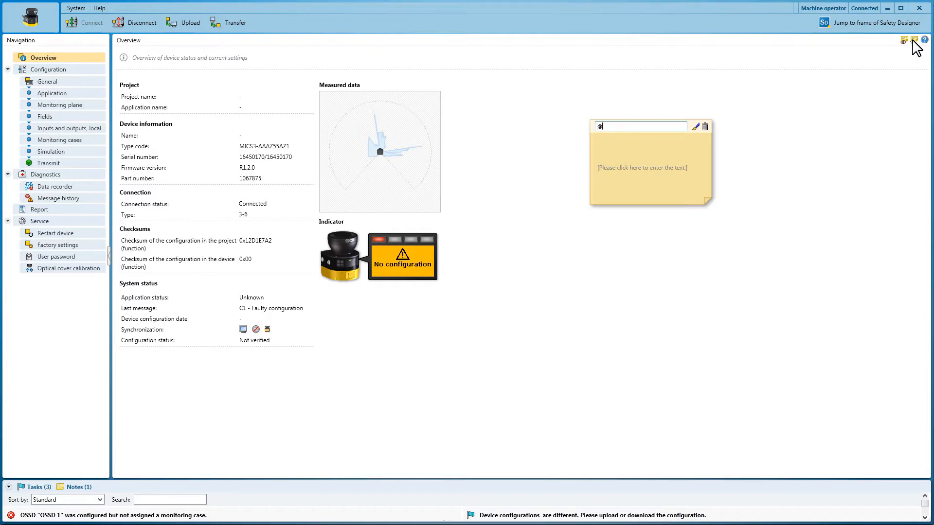
pyautogui.write('machine operator')
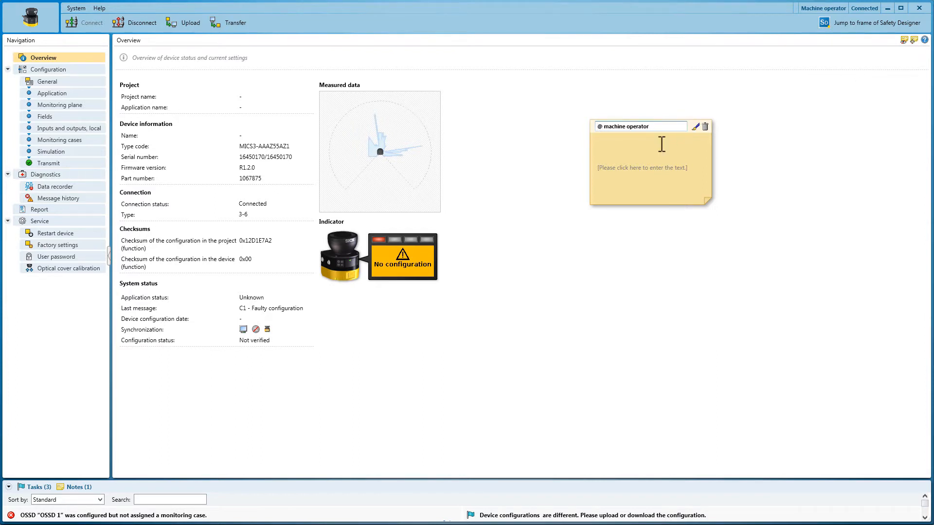
pyautogui.click(648, 167)
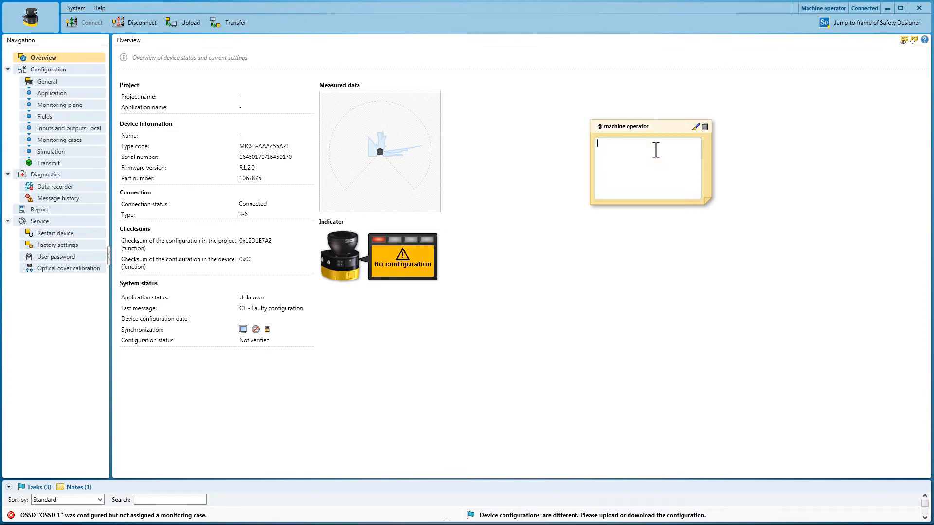
pyautogui.write('Verify')
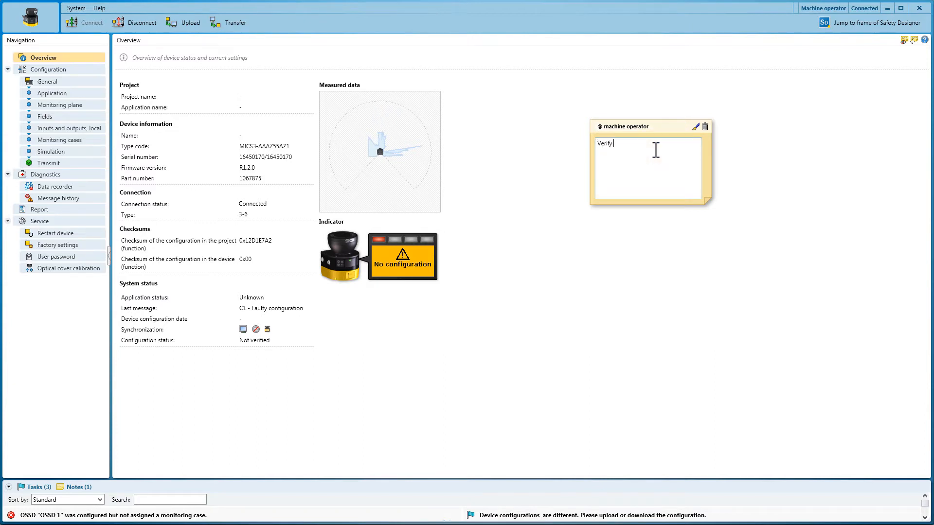